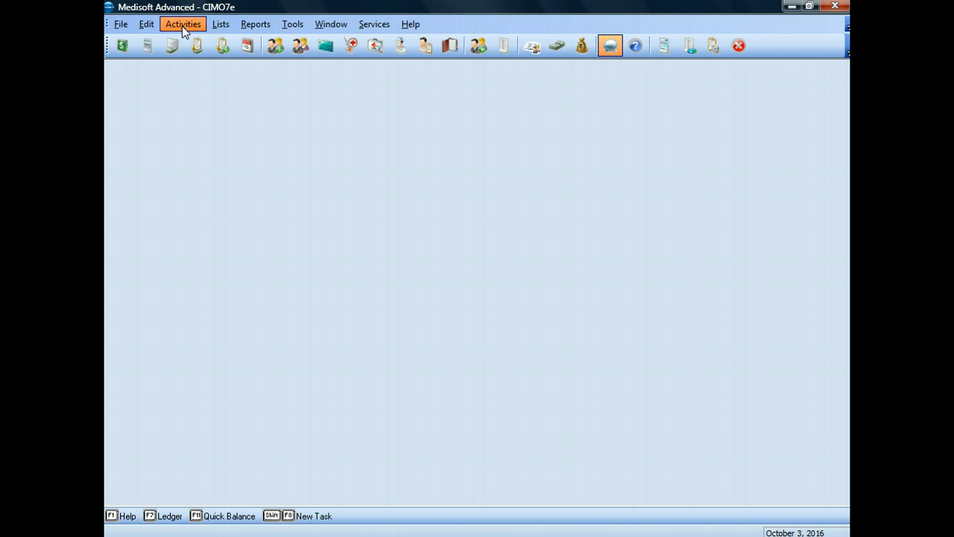
Step: Open Transaction Entry from the Activities menu
click(182, 24)
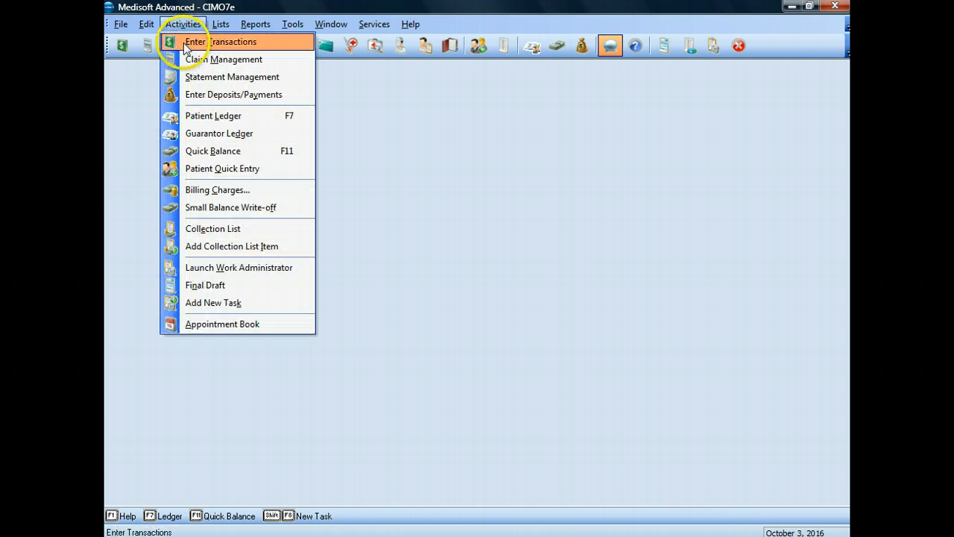
click(196, 42)
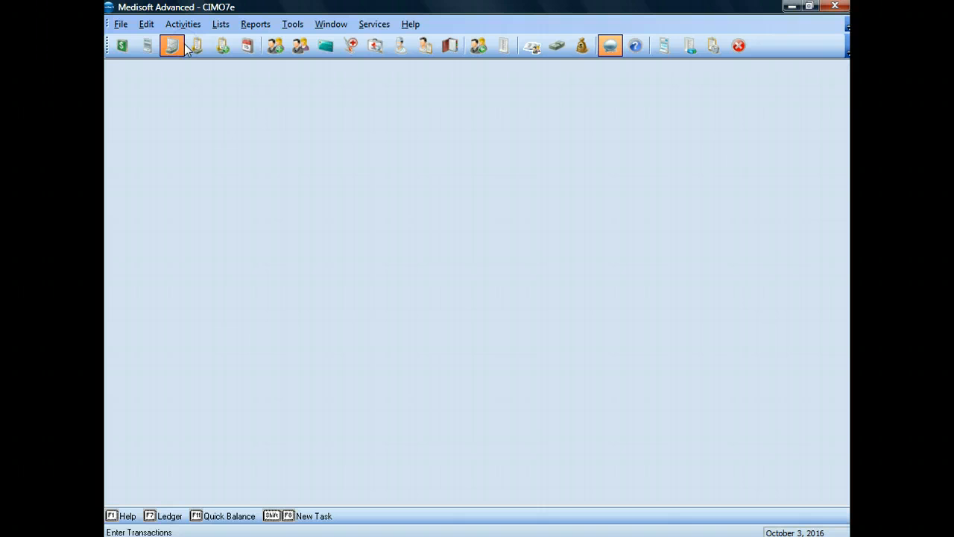
click(171, 45)
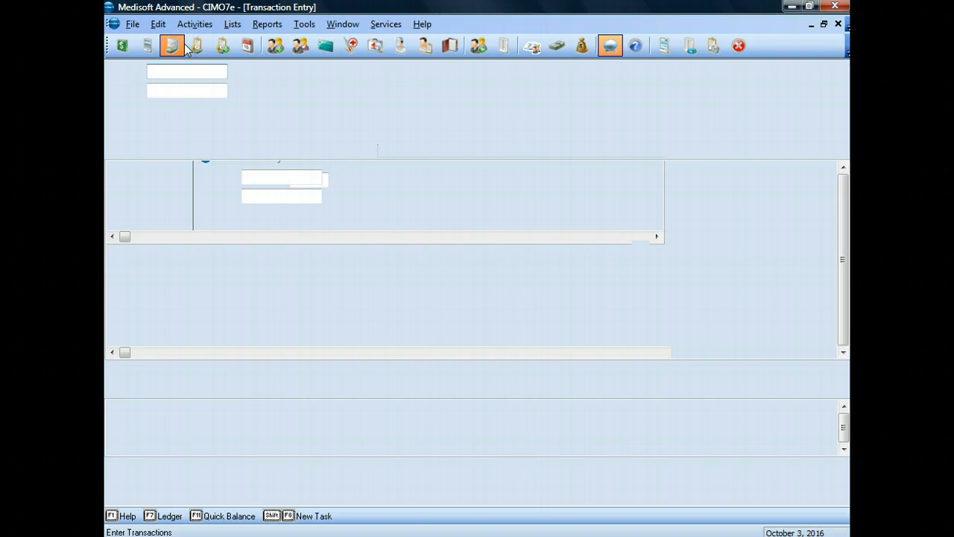
Step: Load chart TANAKHI0 so case 65 with the $88 99202 charge appears
click(172, 46)
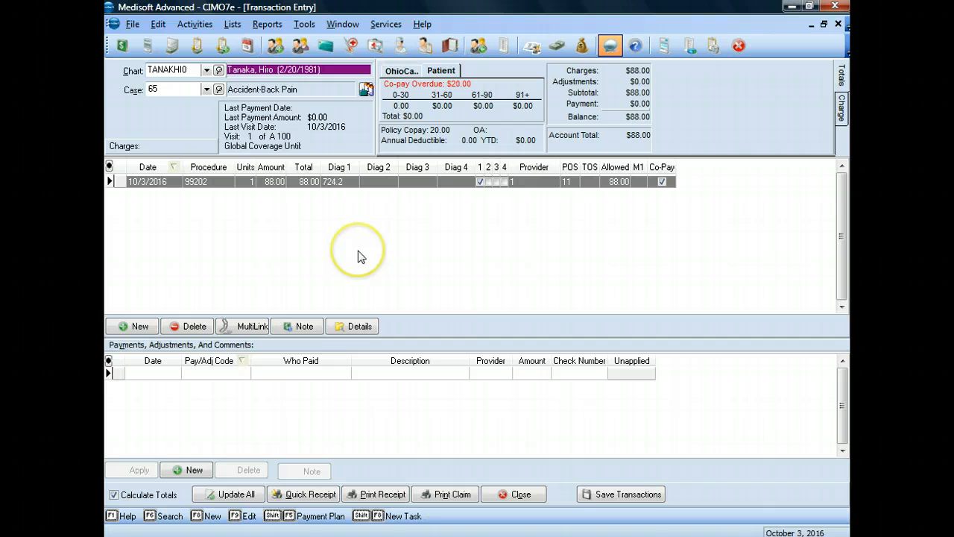
mouse_move(572, 102)
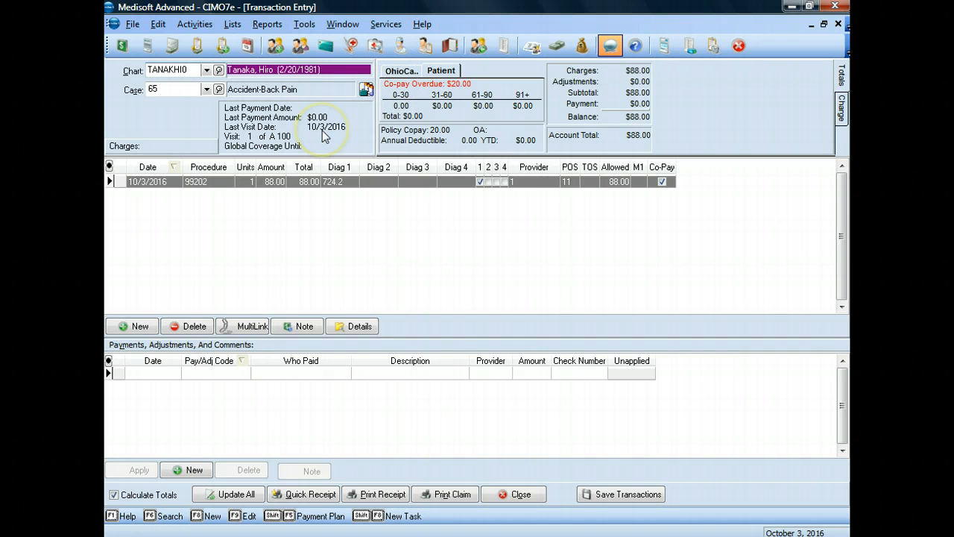
mouse_move(323, 136)
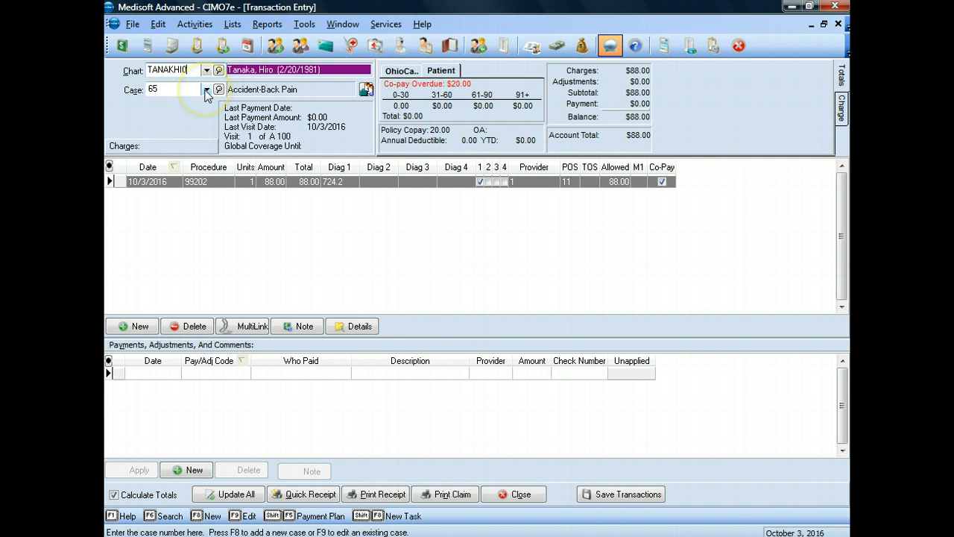
click(219, 89)
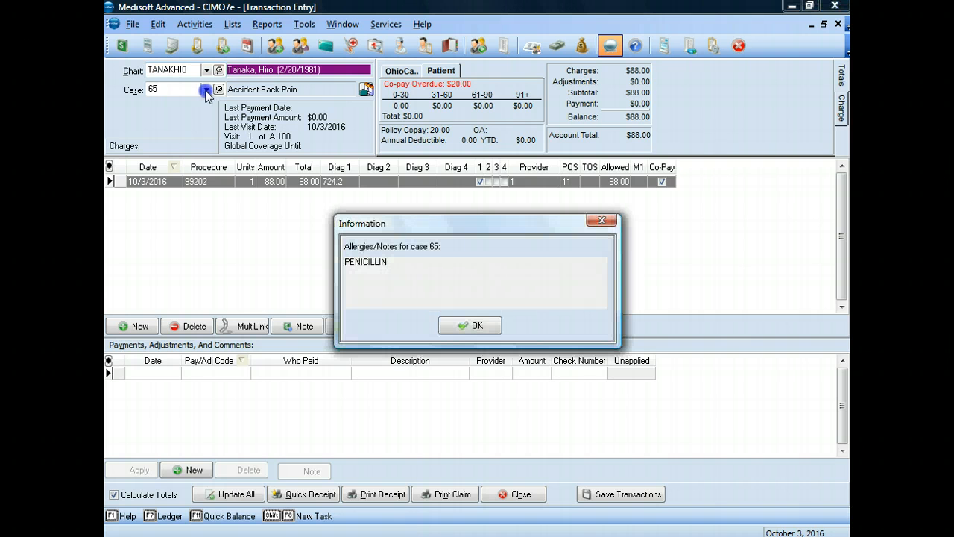
click(469, 325)
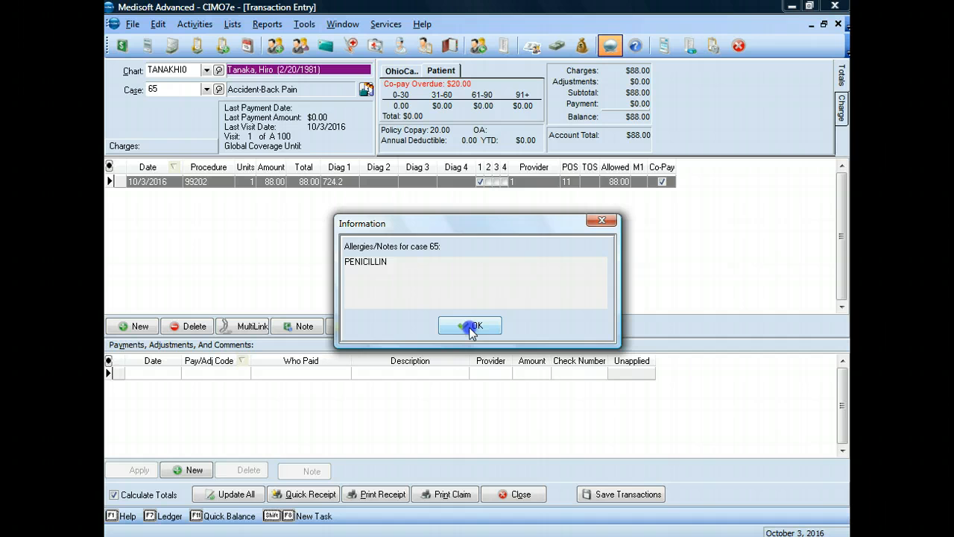
click(470, 326)
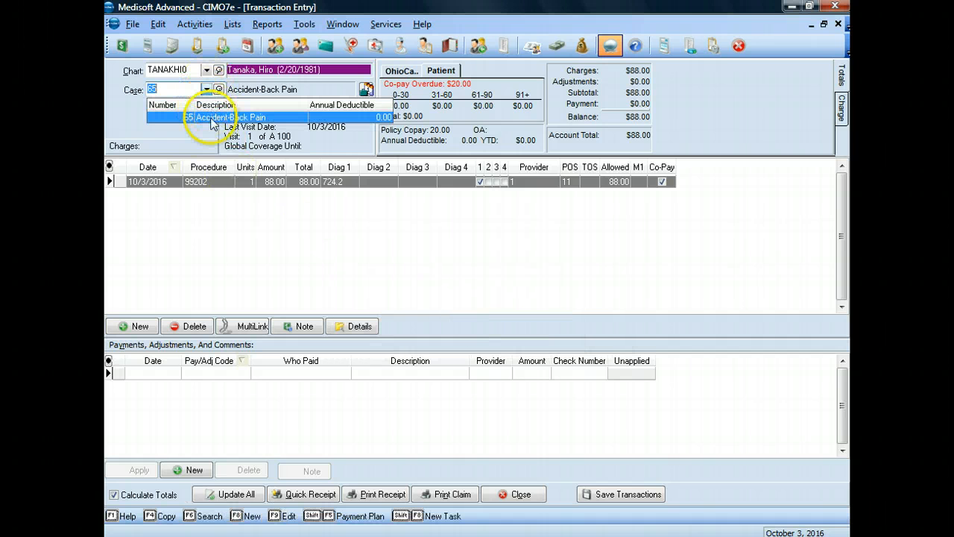
mouse_move(271, 119)
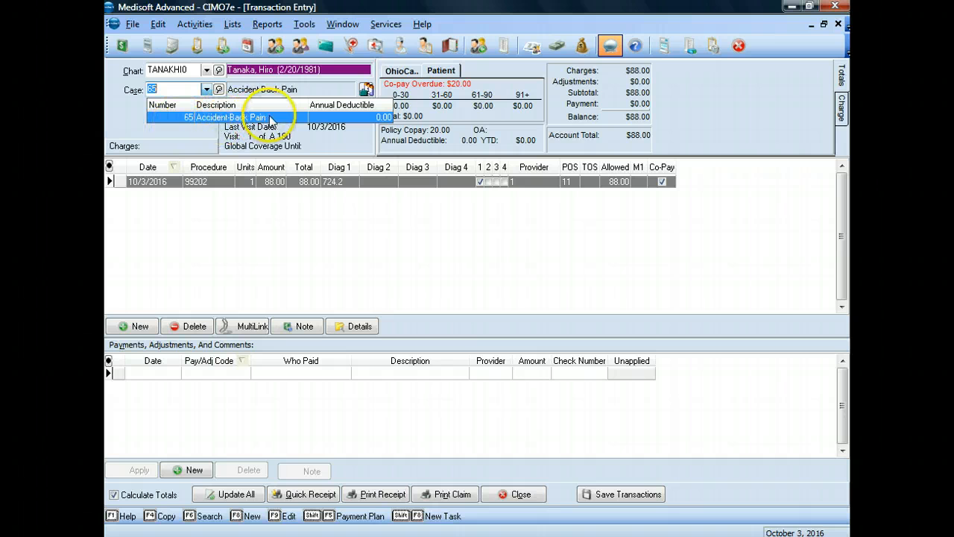
click(208, 89)
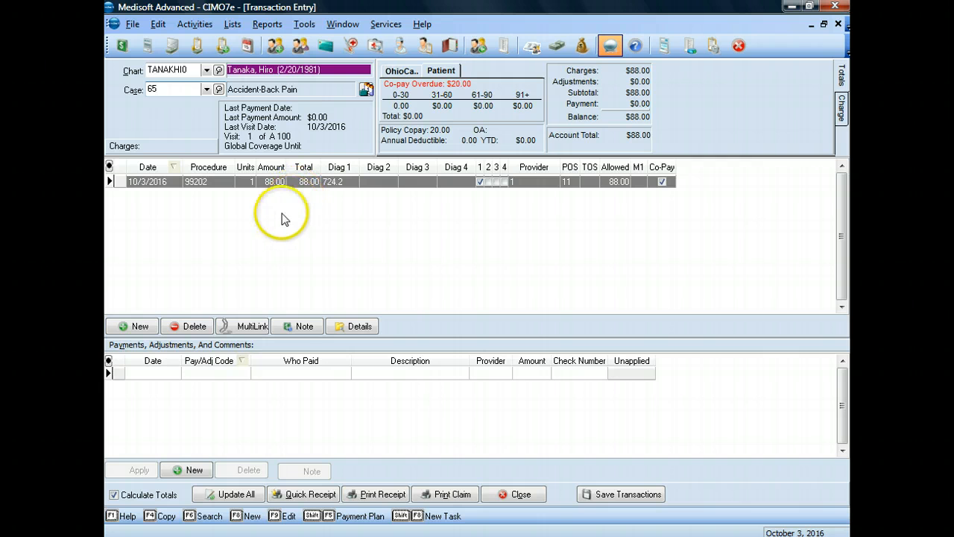
mouse_move(224, 242)
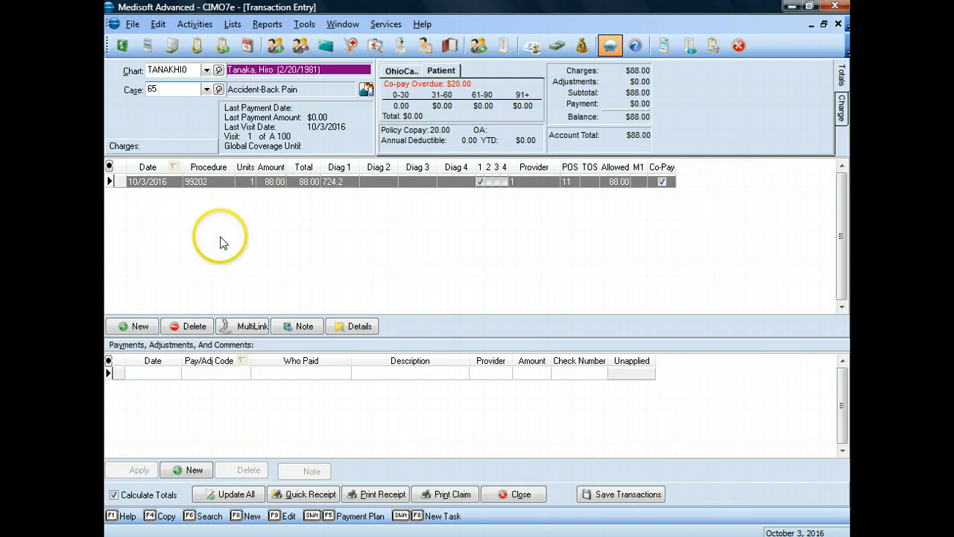
mouse_move(454, 410)
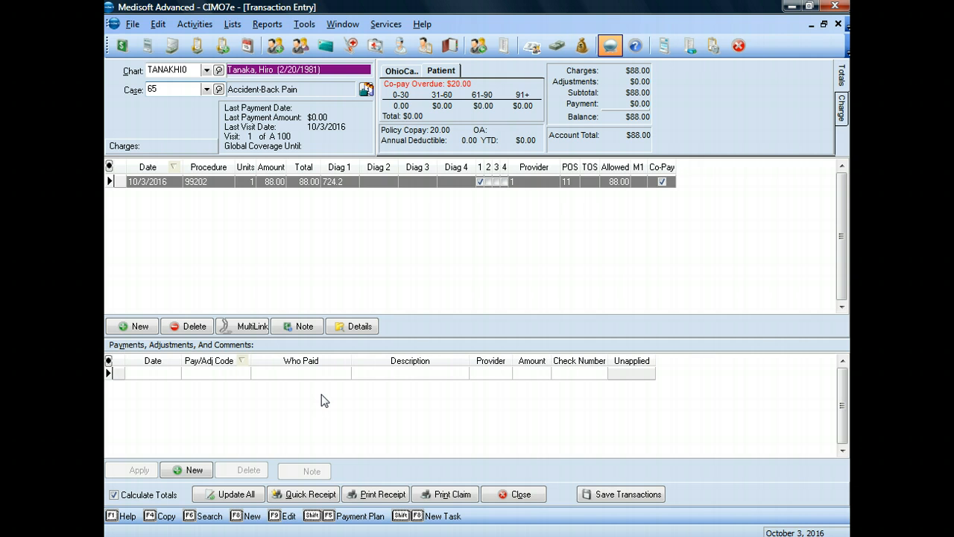
Step: Add a new payment line under Payments, Adjustments, And Comments
click(172, 88)
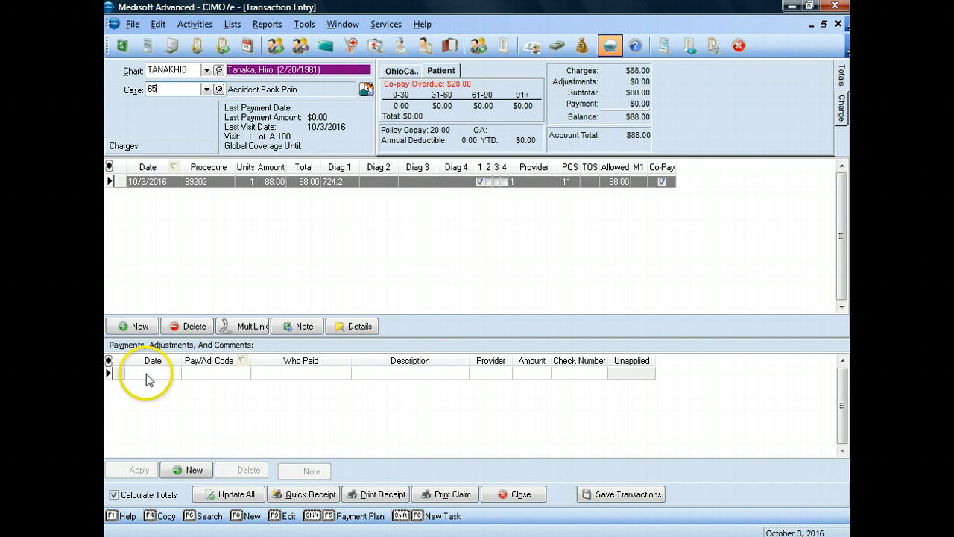
mouse_move(600, 462)
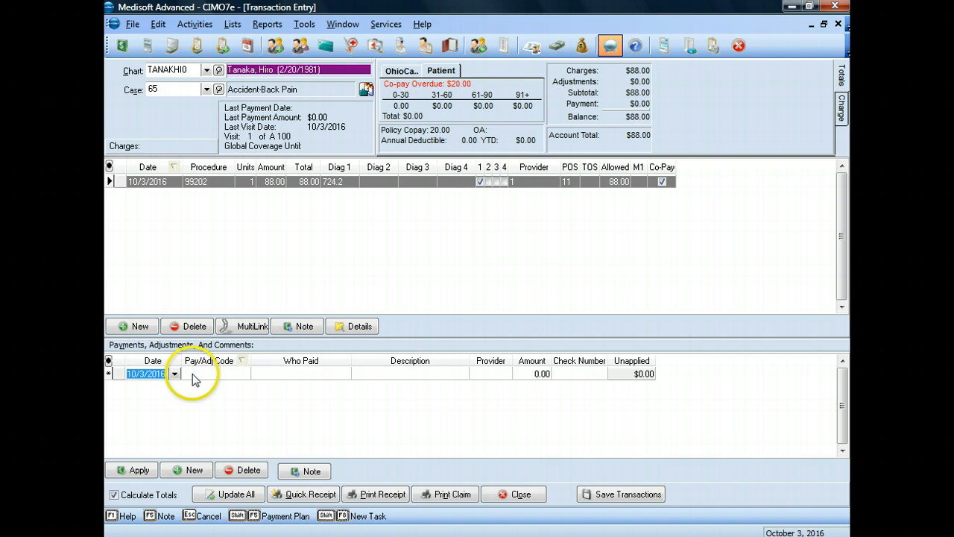
click(213, 373)
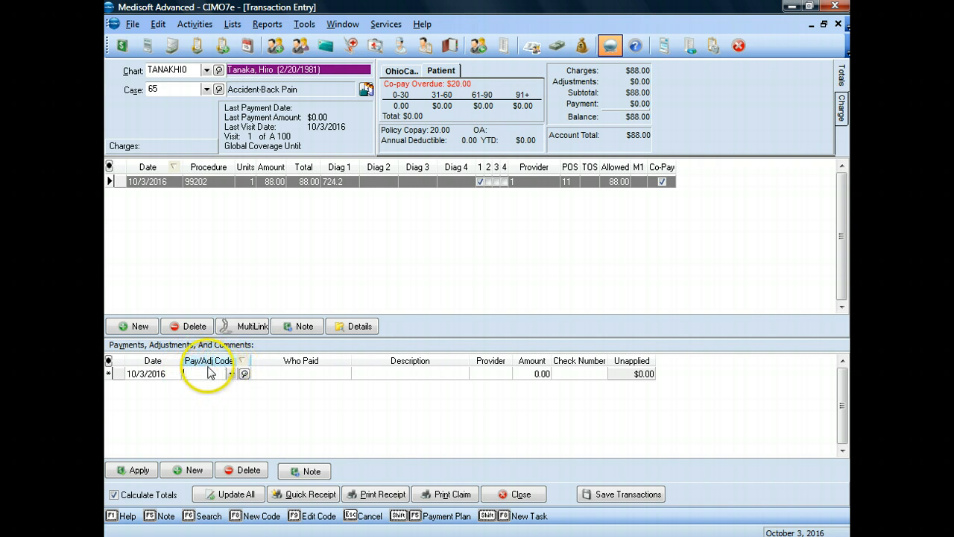
click(209, 373)
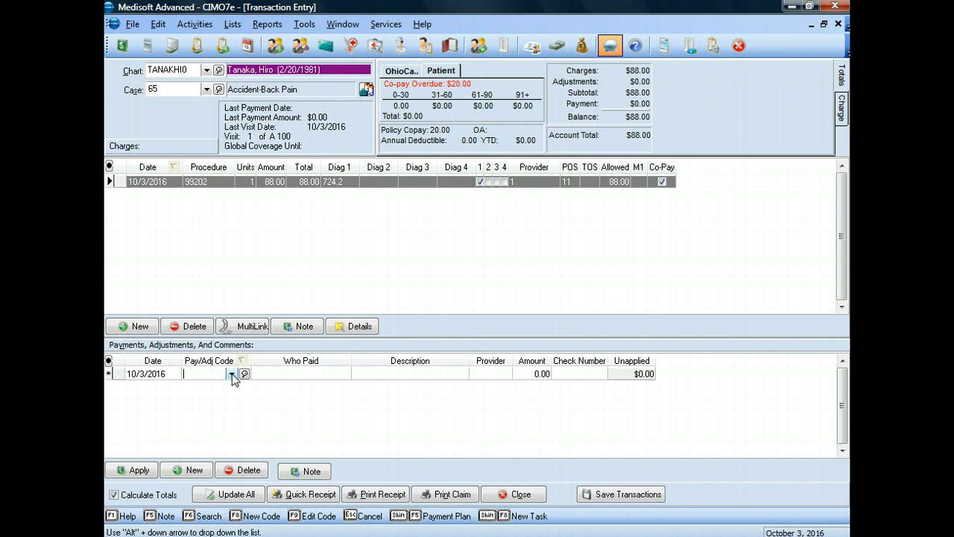
click(232, 373)
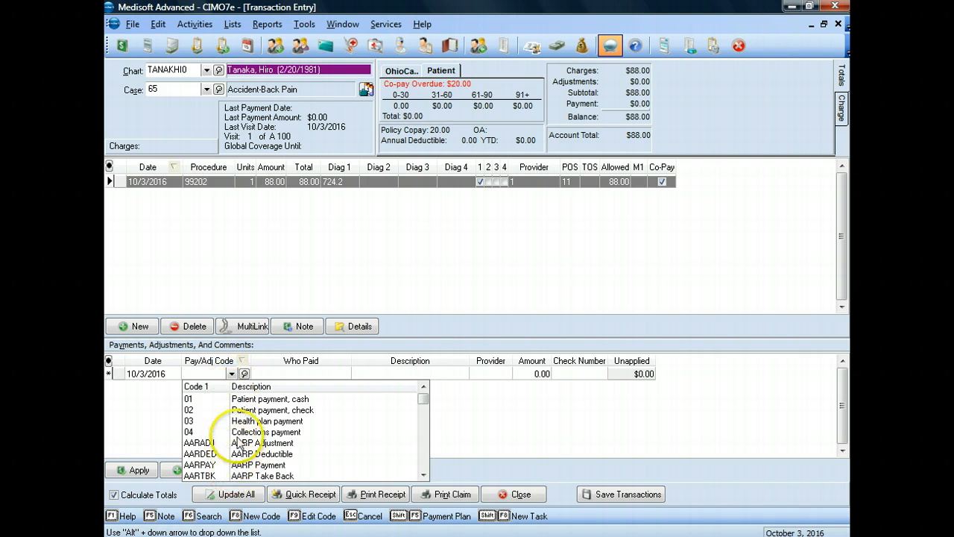
click(425, 475)
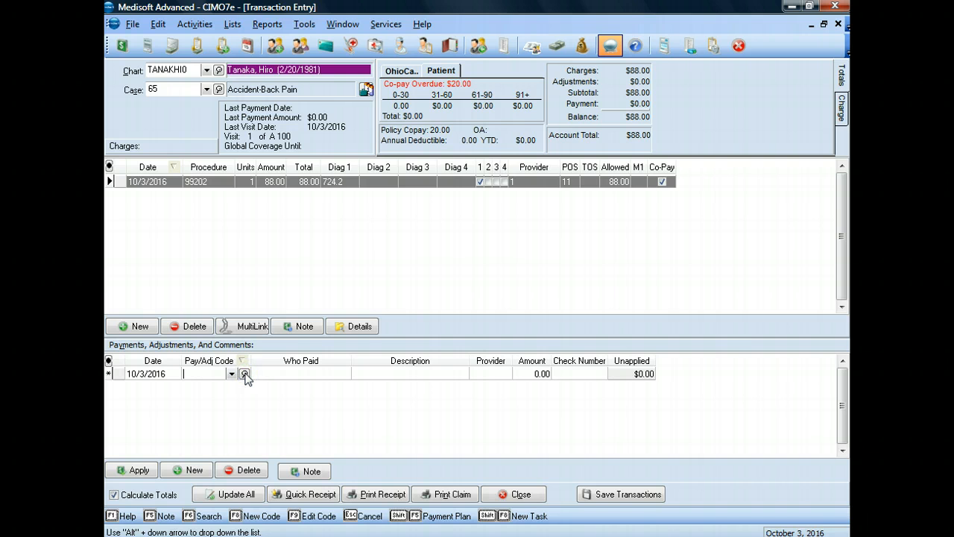
Step: Look up the full list of payment and adjustment codes for the new line
click(244, 374)
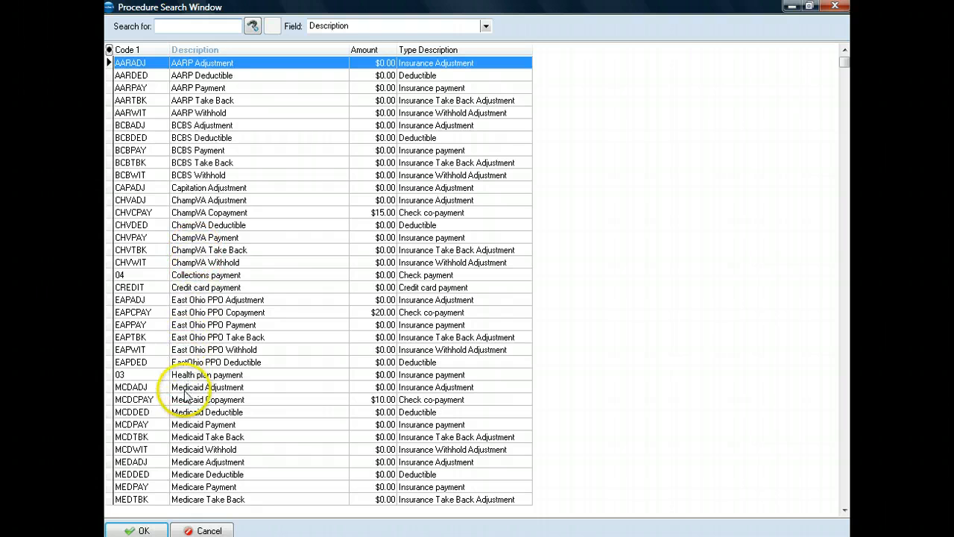
mouse_move(588, 366)
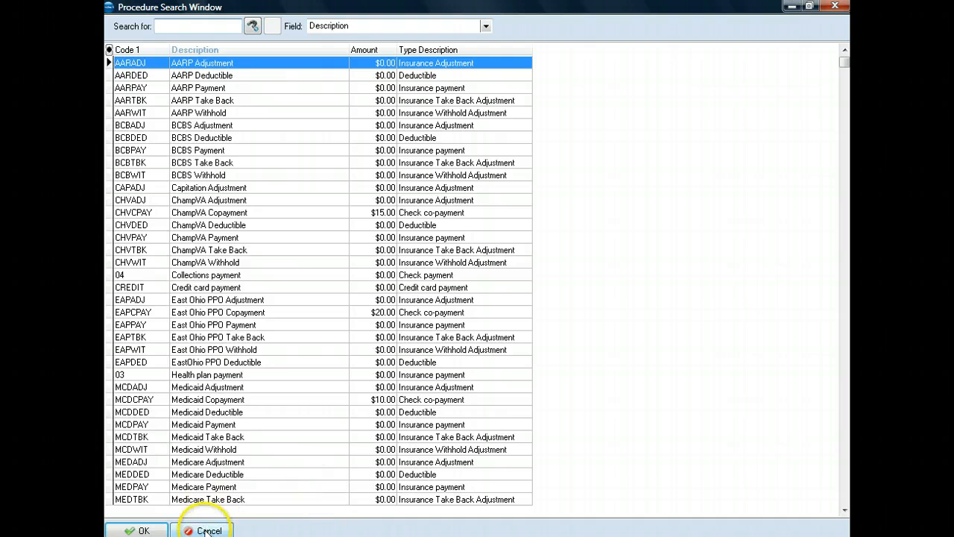
Step: Cancel the code search and view the OhioCare HMO (EDI) insurance tab
click(210, 530)
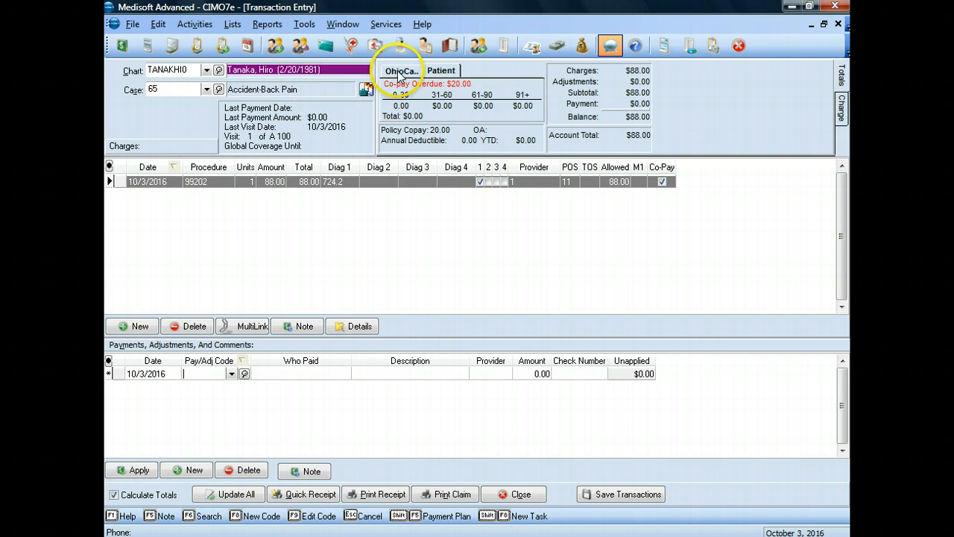
click(401, 70)
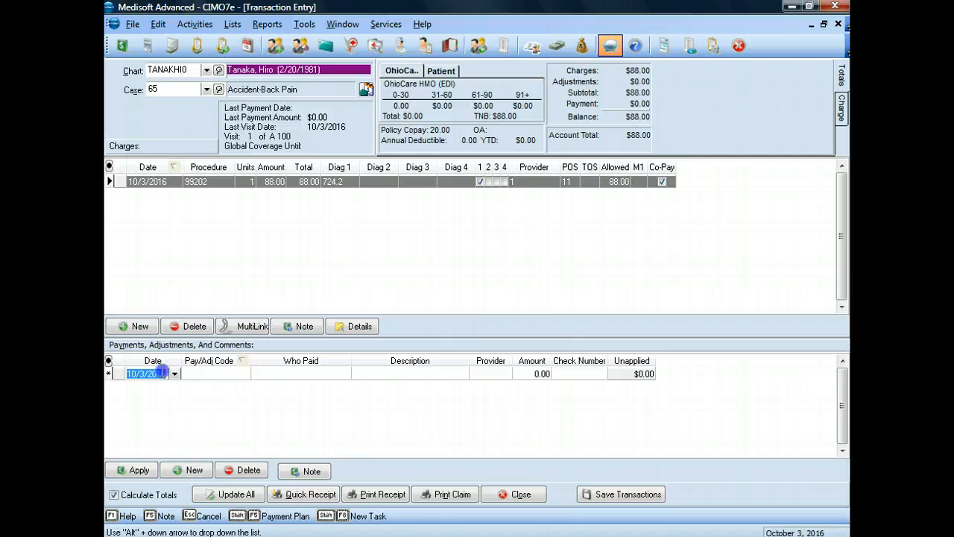
Step: Set the payment line's code to OHCCPAY, OhioCare HMO Copayment, for -20.00
click(216, 374)
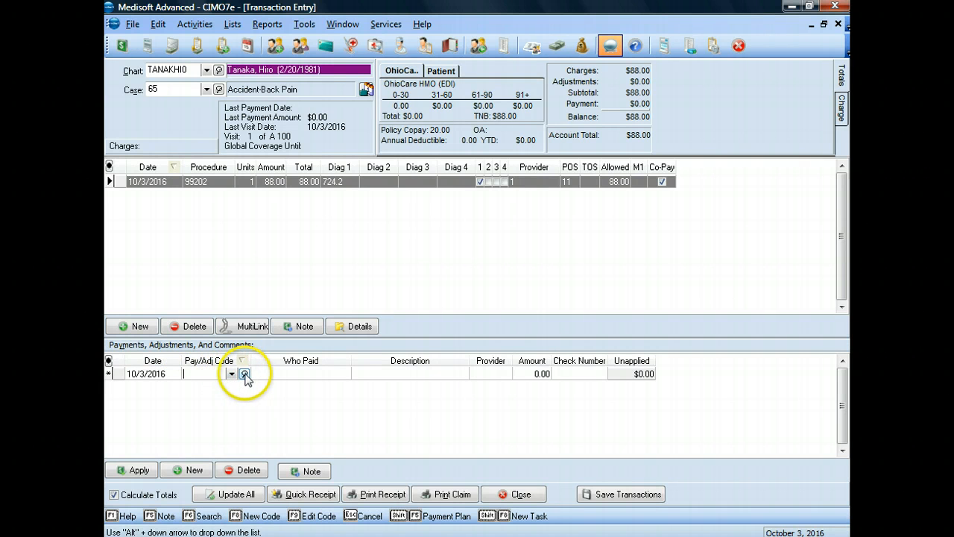
click(245, 373)
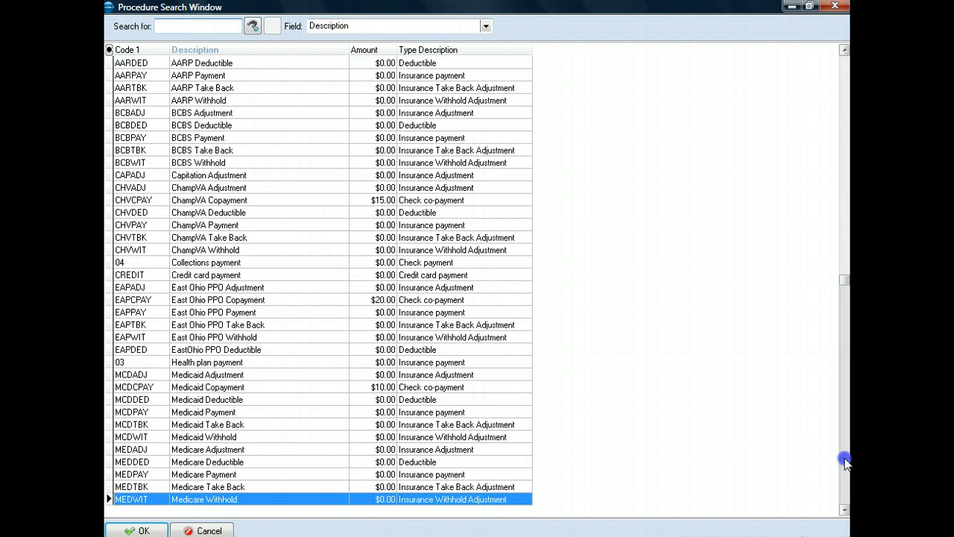
scroll(down, 3)
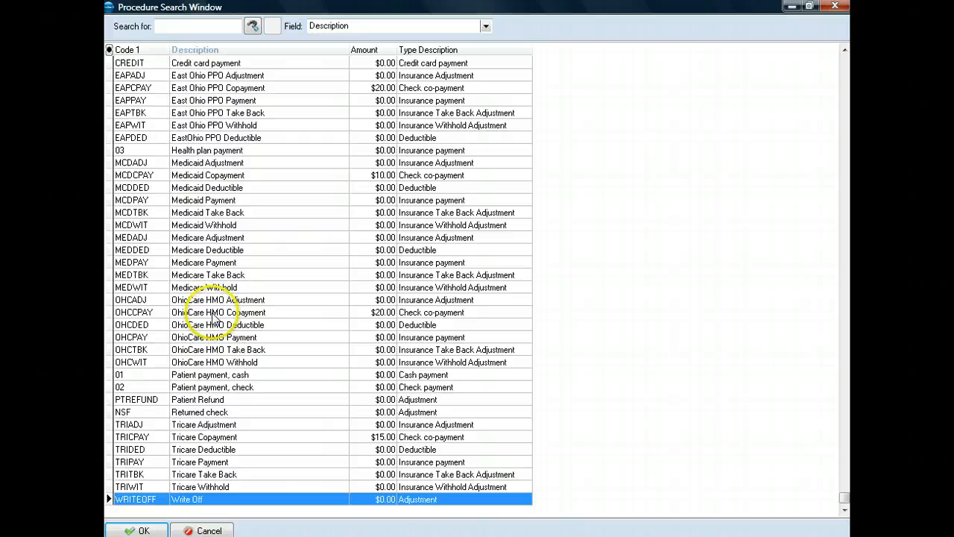
mouse_move(433, 316)
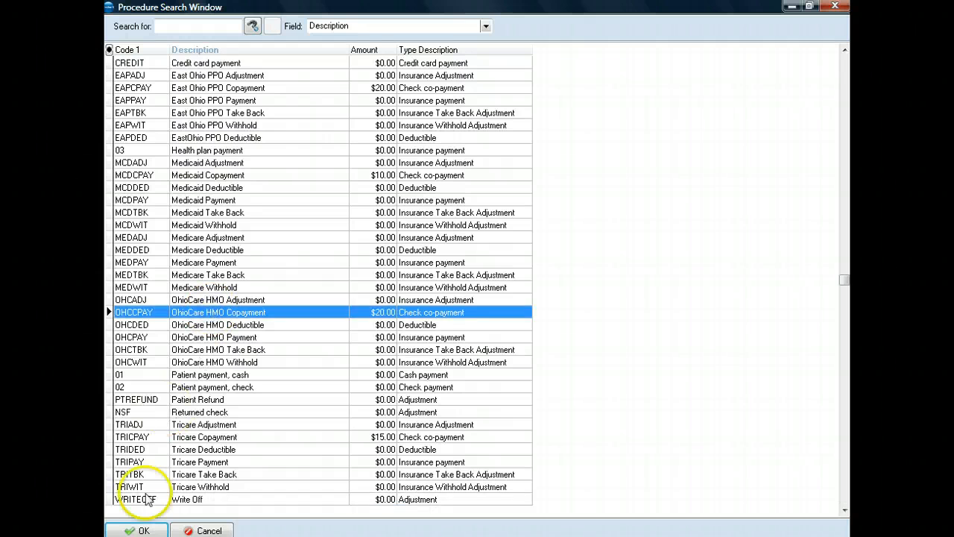
click(136, 530)
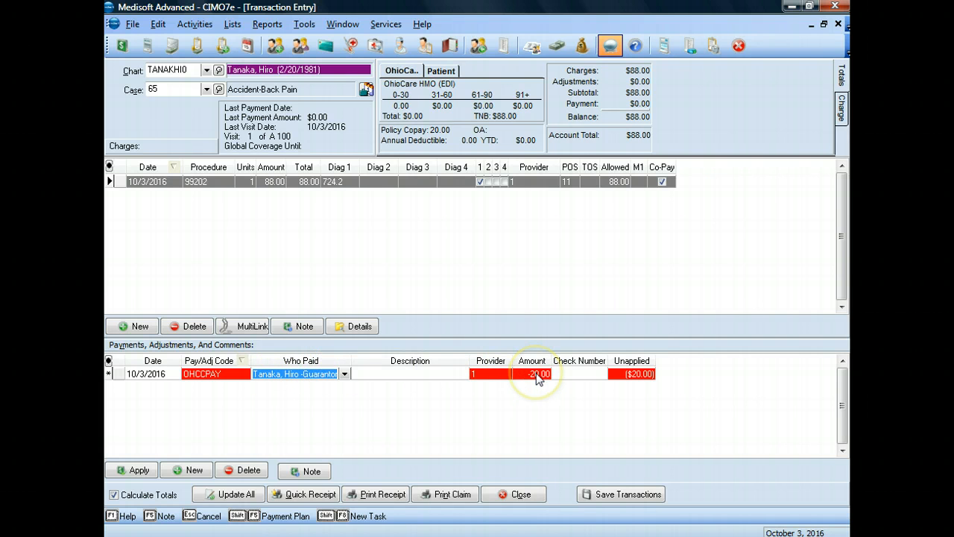
mouse_move(431, 377)
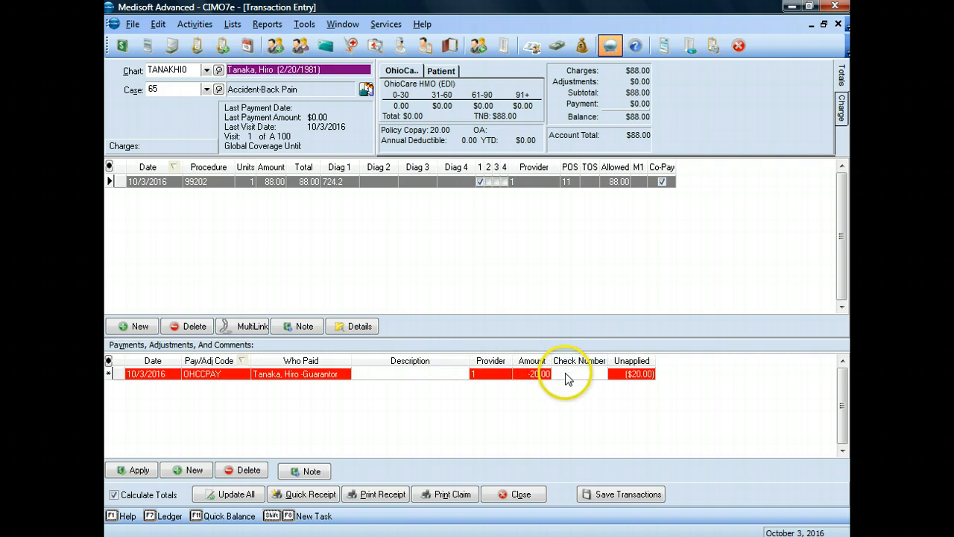
Step: Enter check number 123 on the OHCCPAY copayment line
click(578, 374)
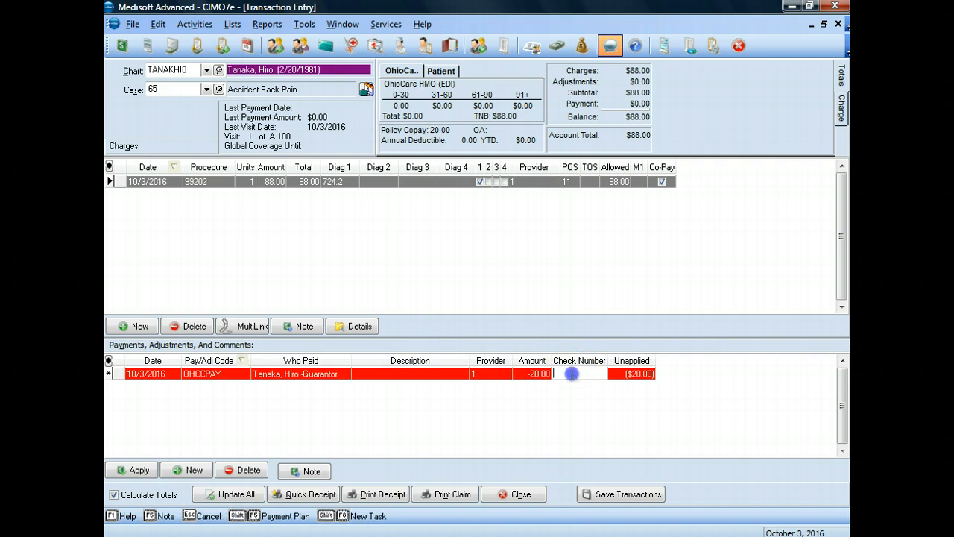
text(123)
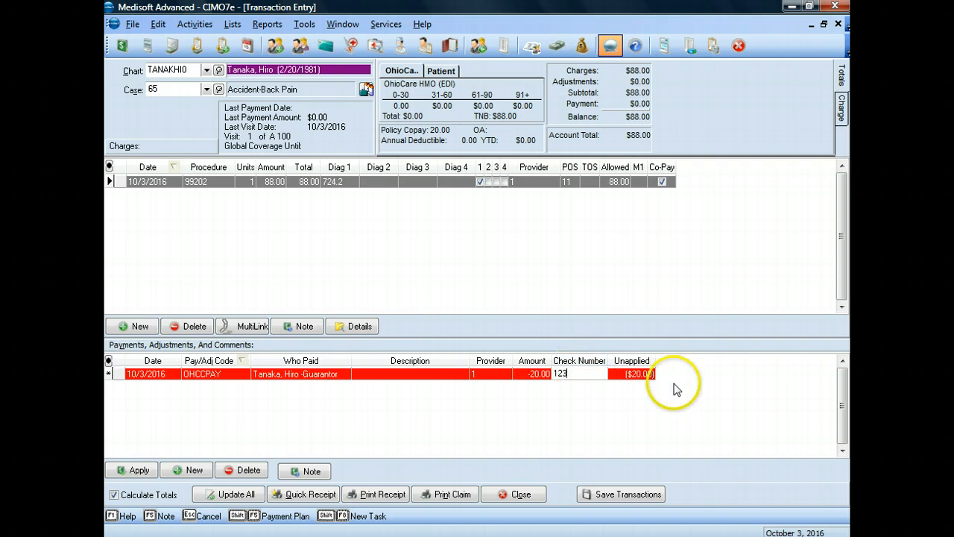
mouse_move(667, 403)
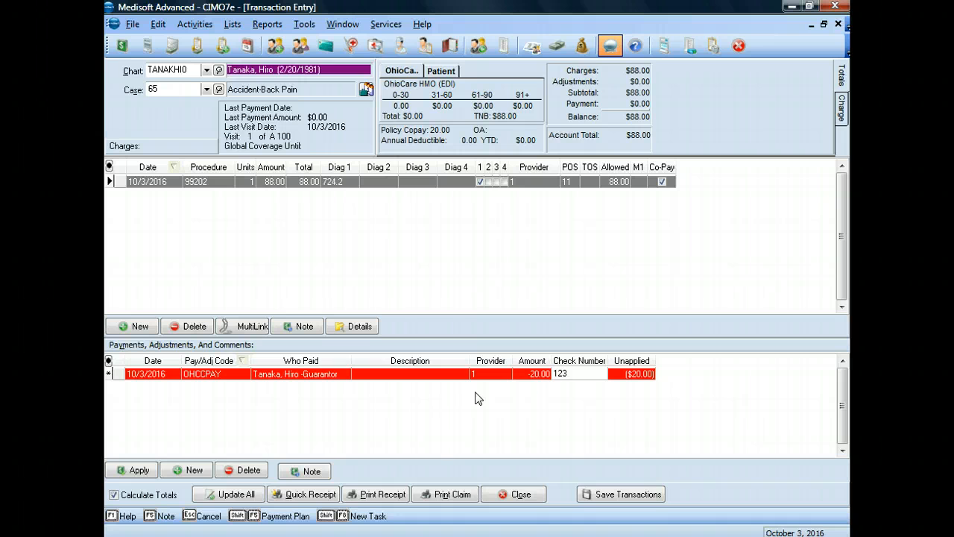
click(579, 373)
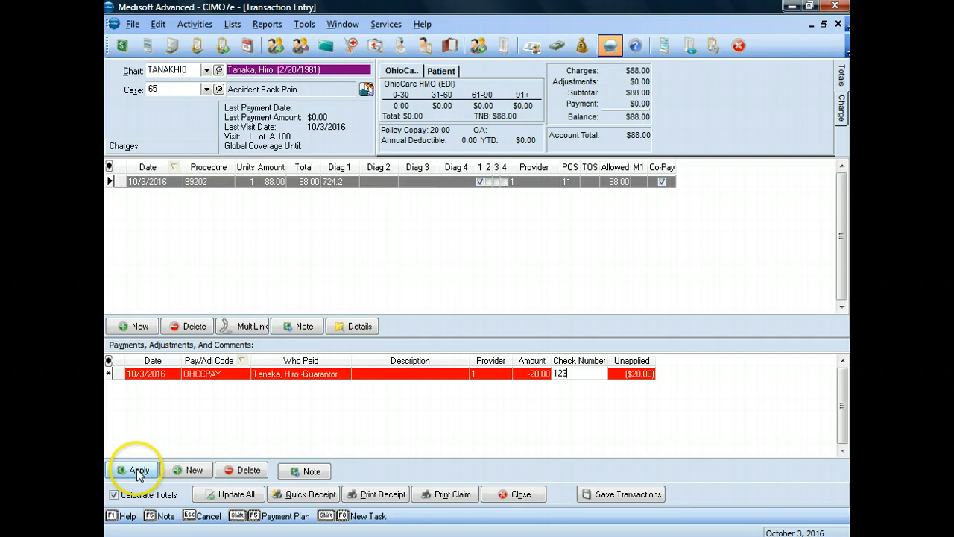
Step: Commit the copayment line and open Apply Payment to Charges
click(138, 469)
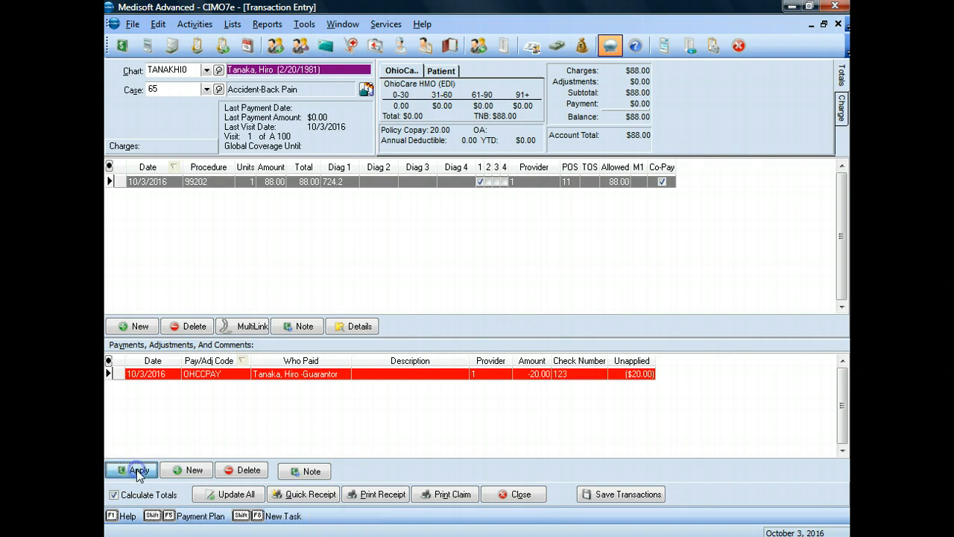
click(132, 469)
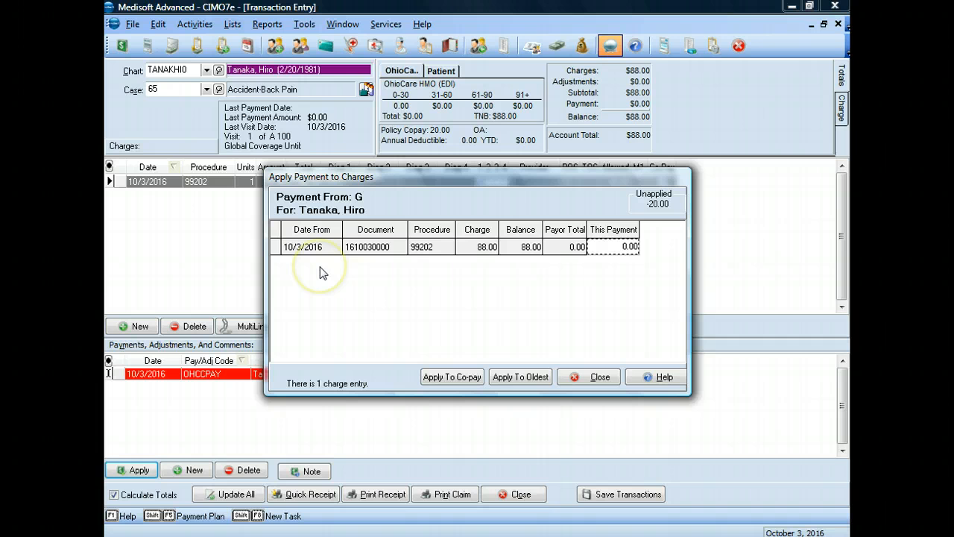
mouse_move(323, 272)
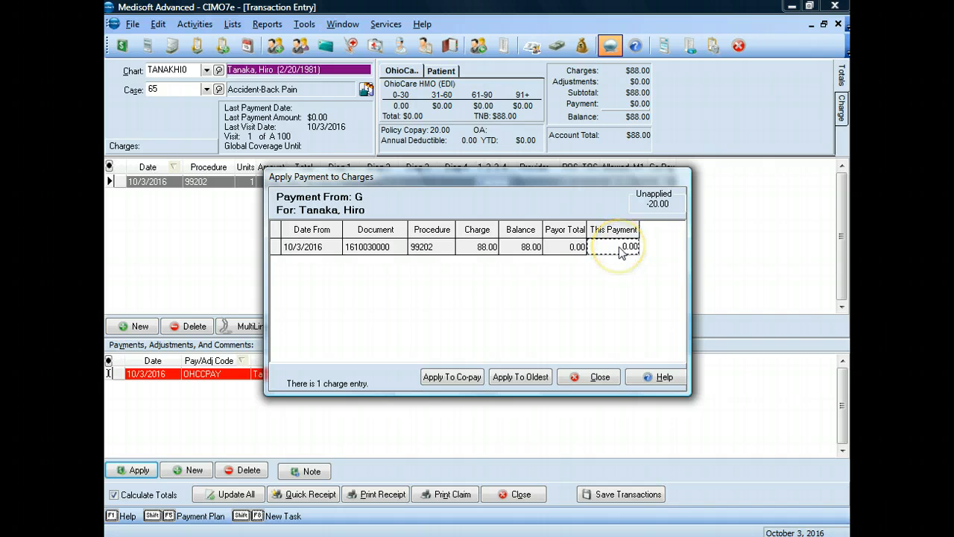
Step: Apply 20 to the 99202 charge and close the window
click(624, 246)
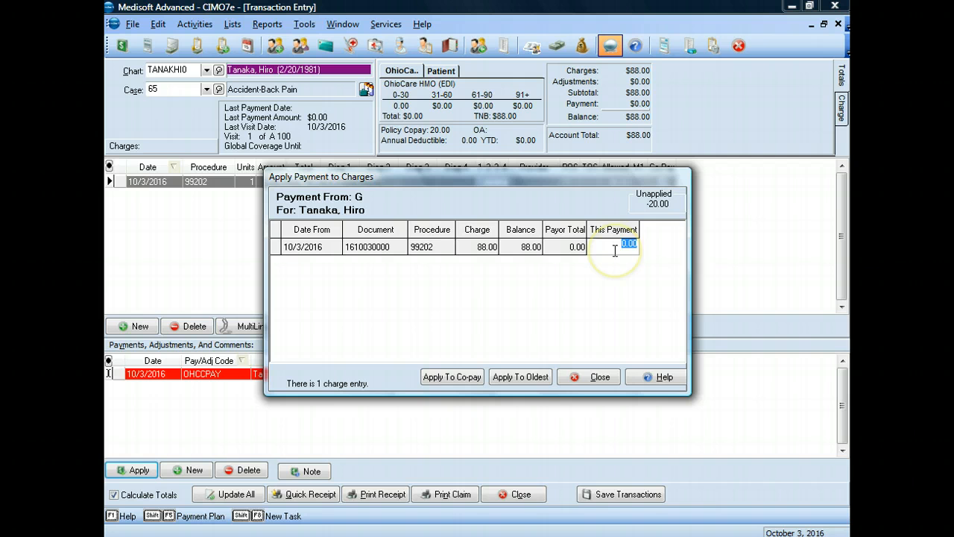
text(20)
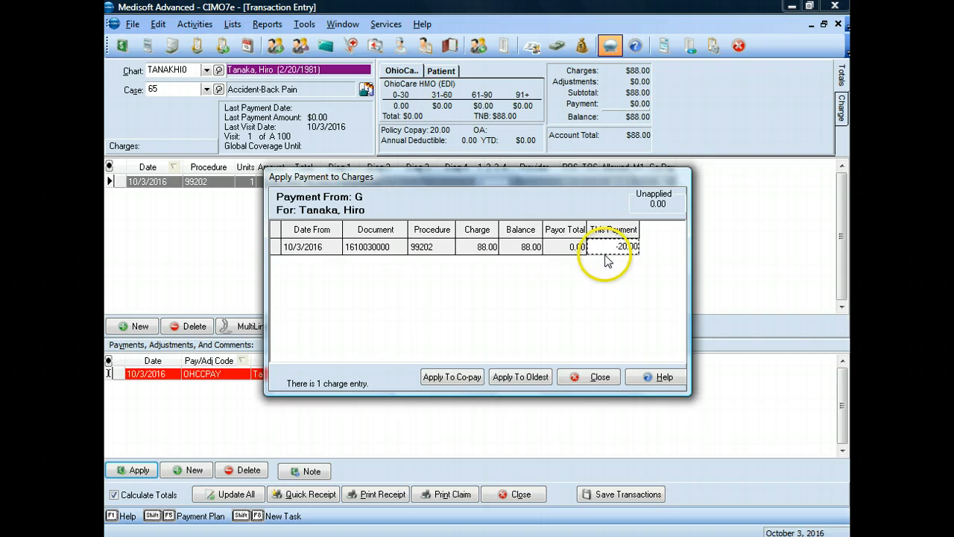
mouse_move(592, 380)
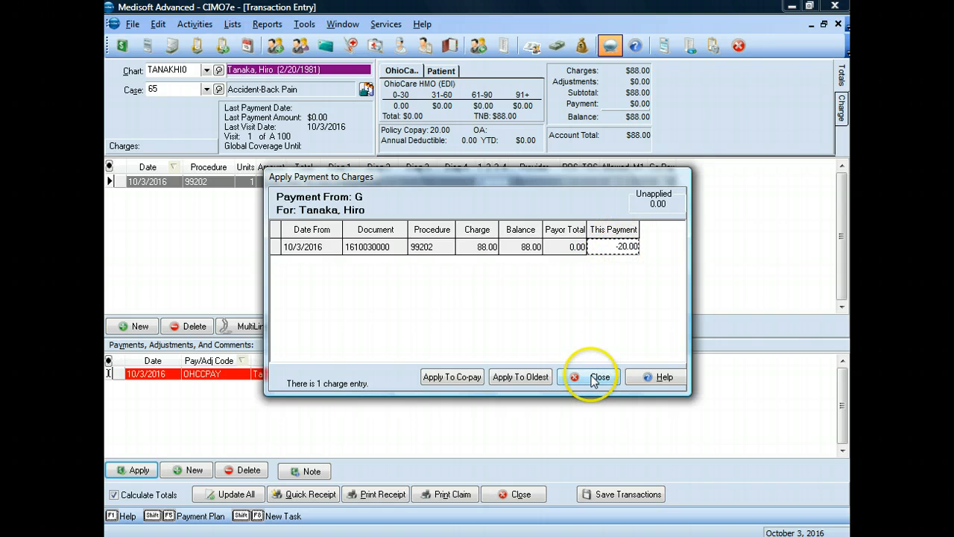
click(594, 376)
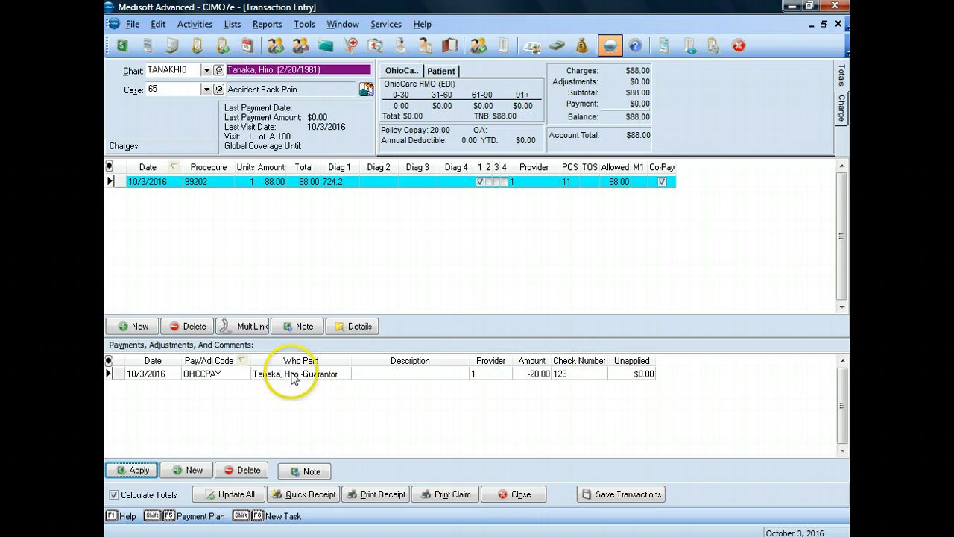
mouse_move(423, 383)
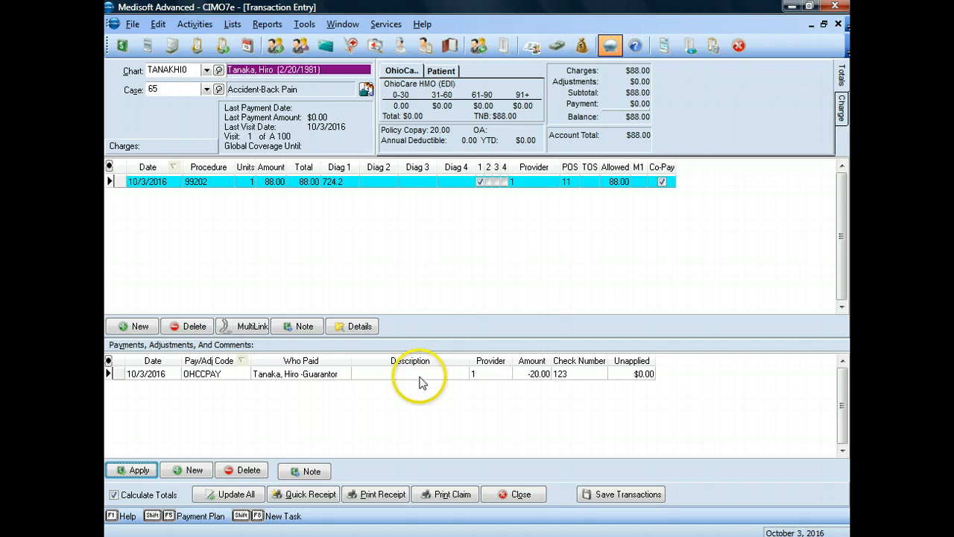
mouse_move(428, 317)
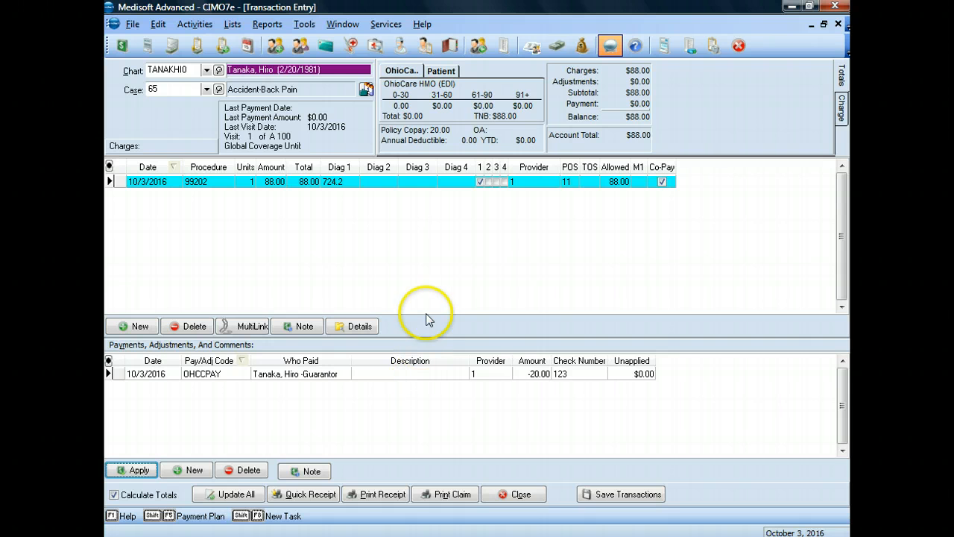
mouse_move(418, 186)
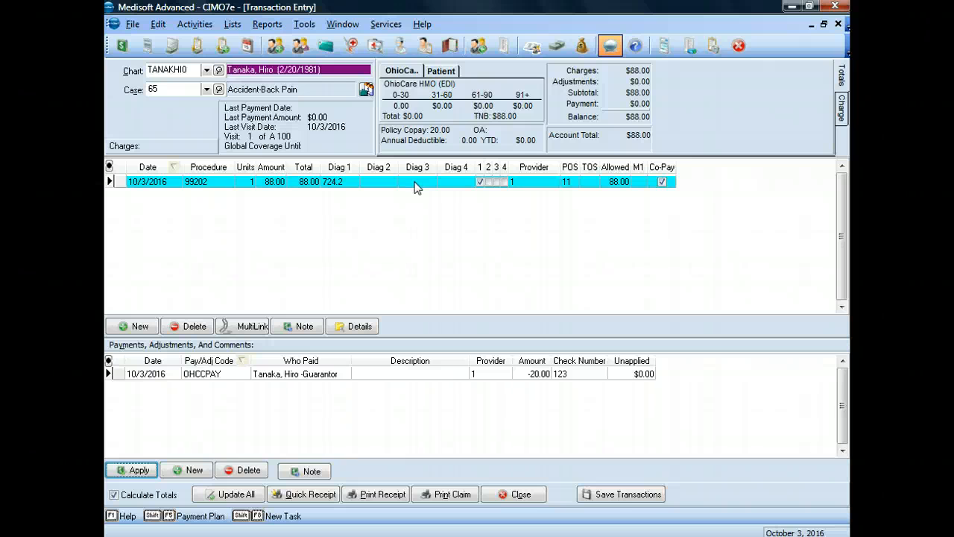
mouse_move(655, 80)
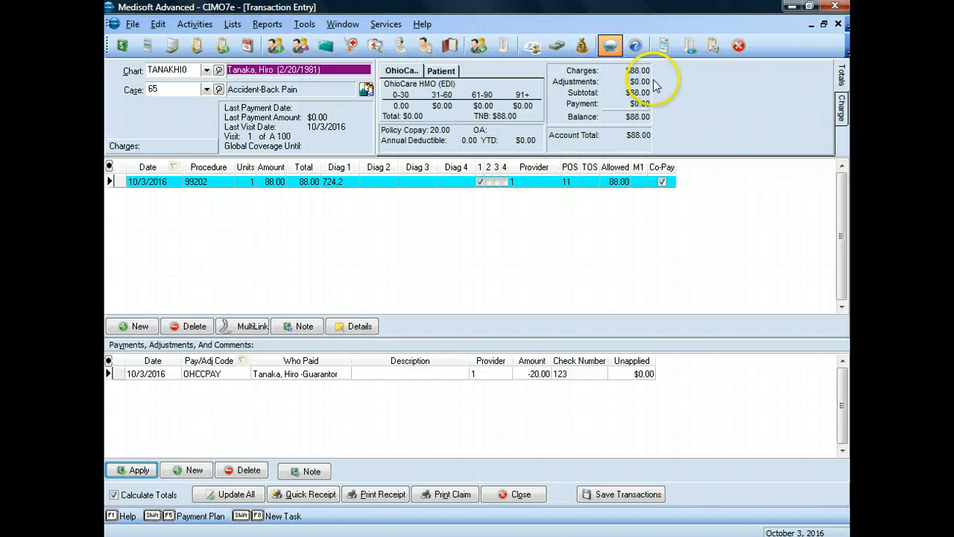
mouse_move(637, 142)
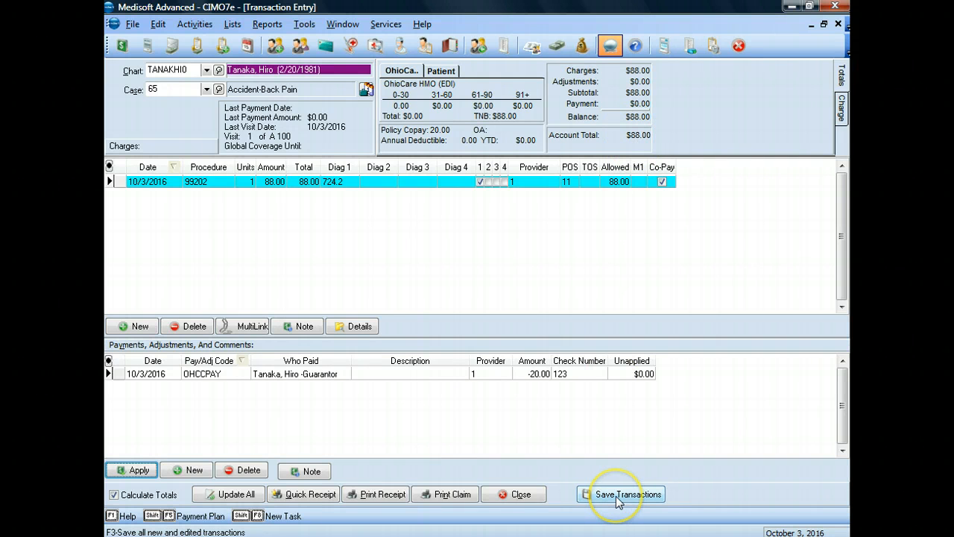
Step: Save the transactions and acknowledge the copay notice, leaving a $68.00 balance
click(620, 494)
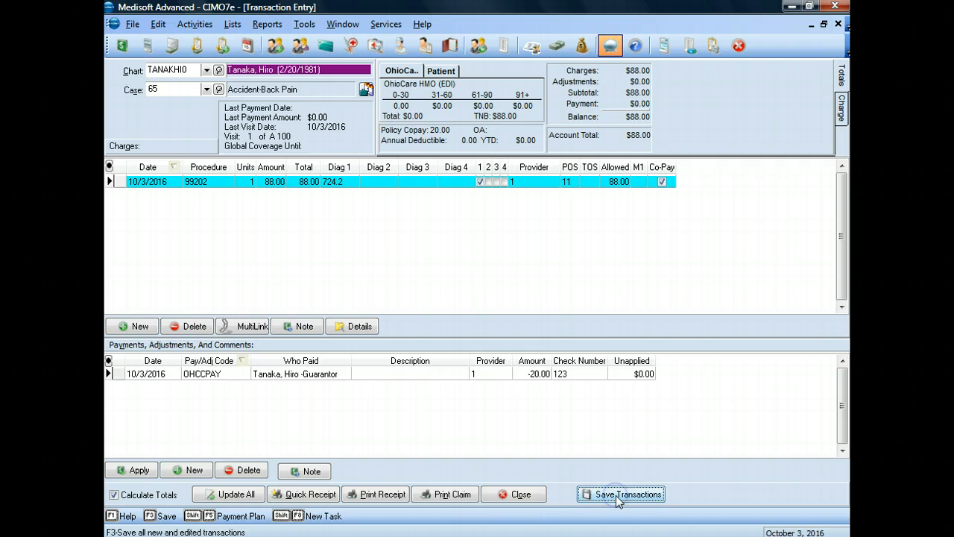
click(620, 493)
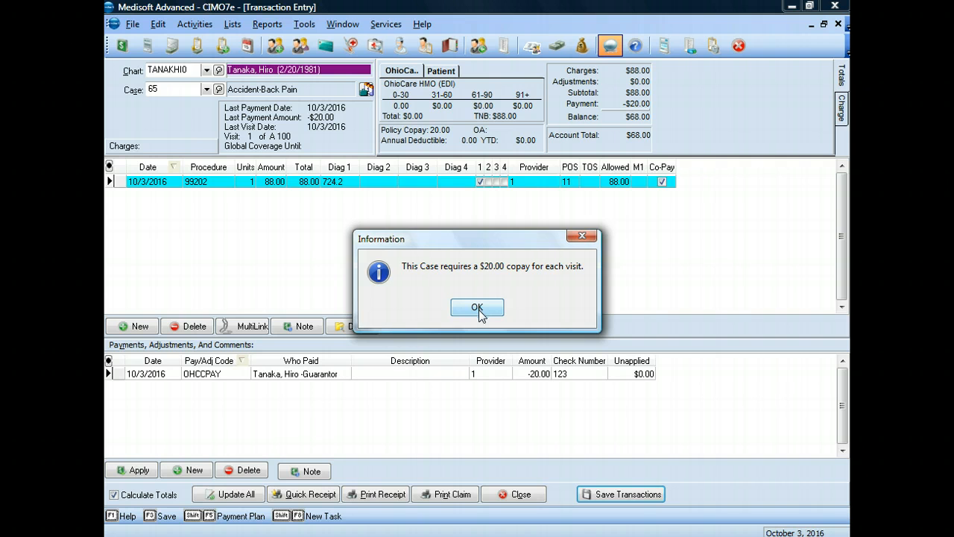
click(477, 308)
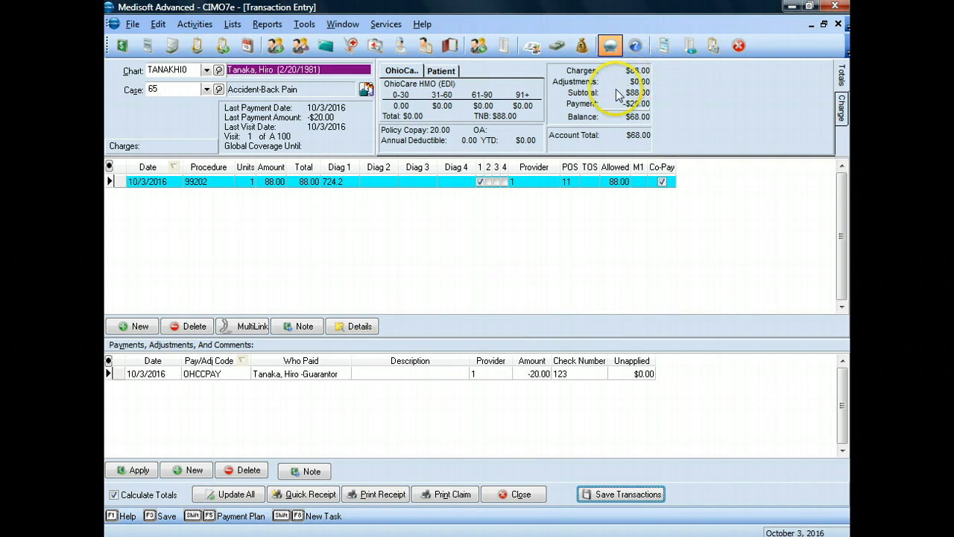